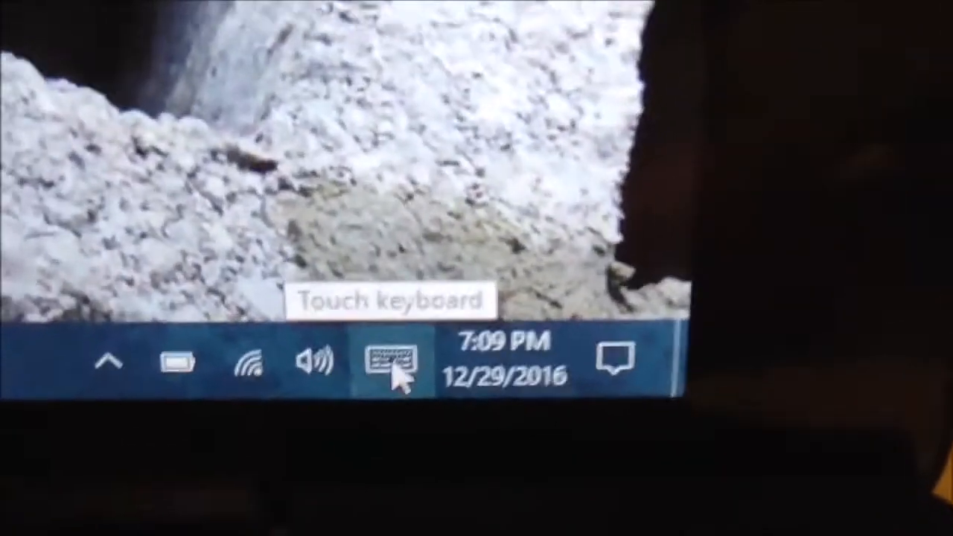
Open the Start menu, view the live tiles, and scroll into the alphabetical app list.
click(386, 364)
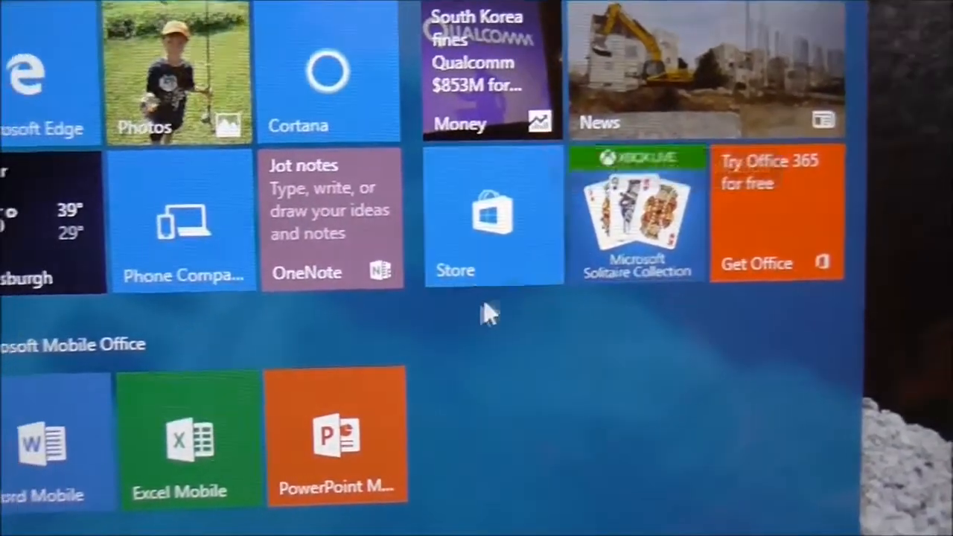
scroll(down, 3)
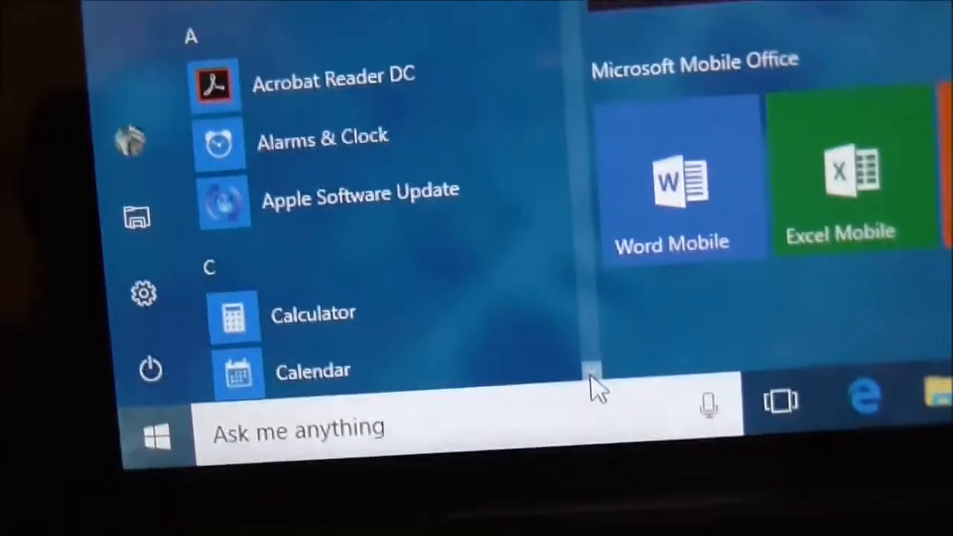
Scroll the app list from Acrobat Reader DC down to RealNetworks, Settings, Skype Preview and Sticky Notes.
scroll(down, 3)
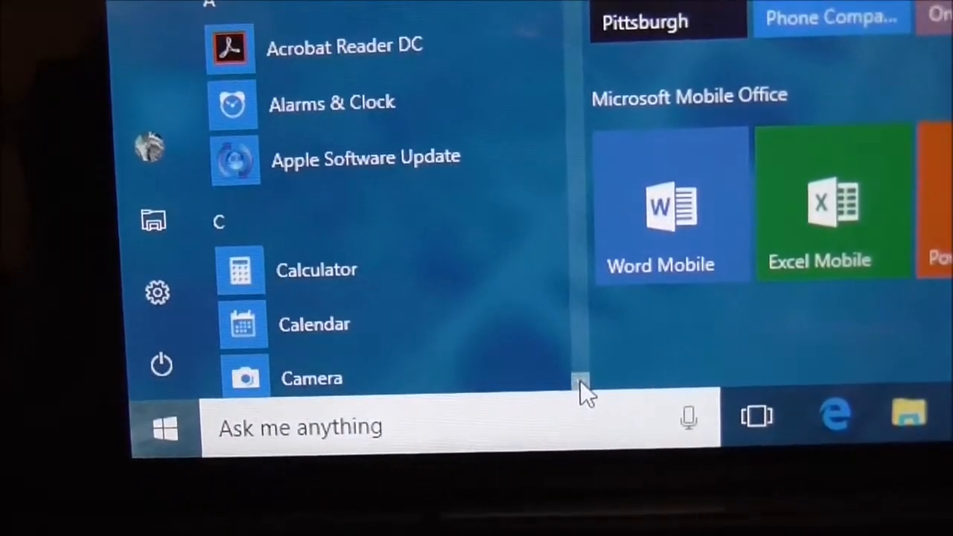
scroll(down, 3)
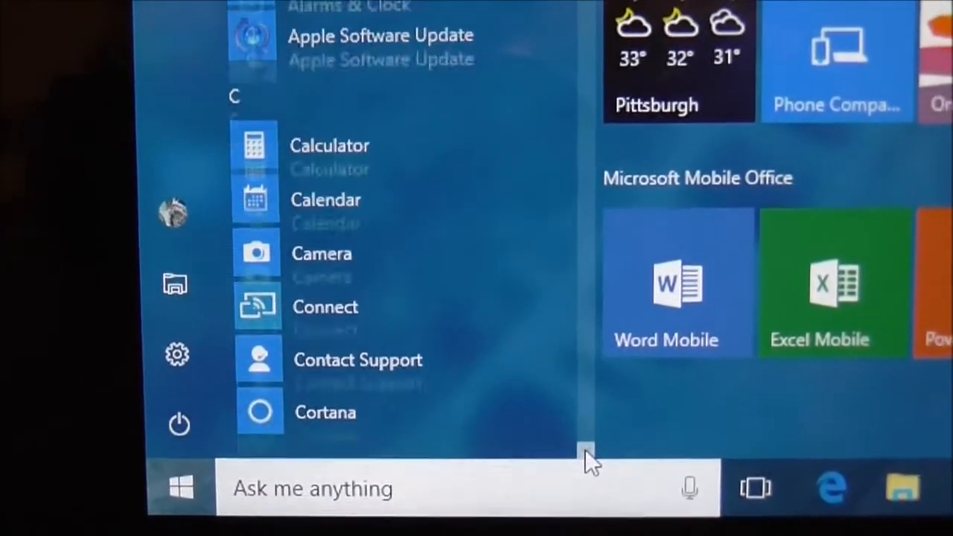
scroll(down, 3)
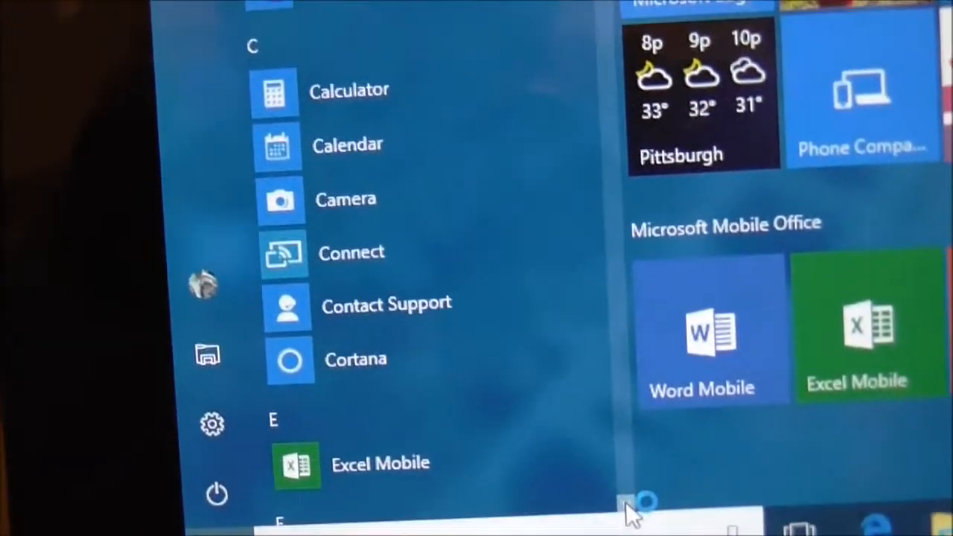
scroll(down, 3)
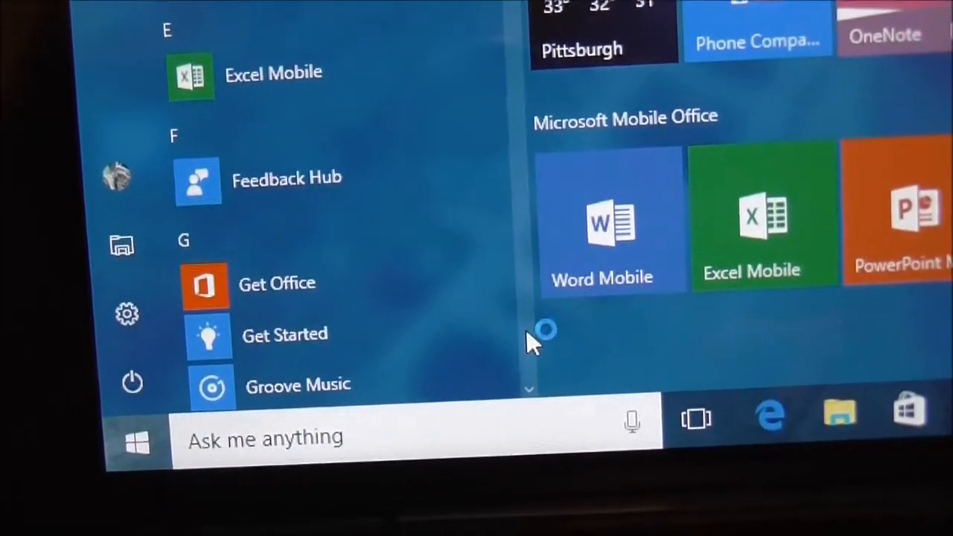
scroll(down, 3)
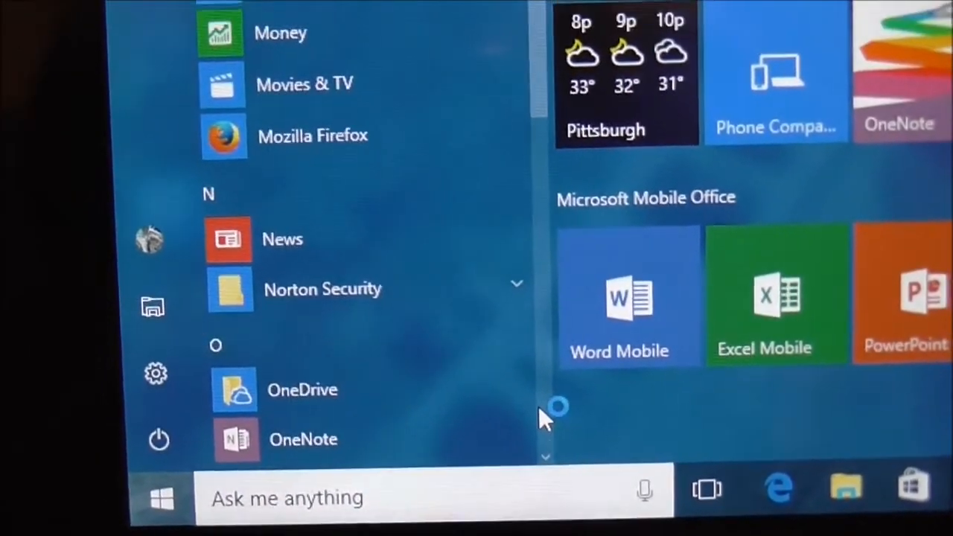
scroll(up, 3)
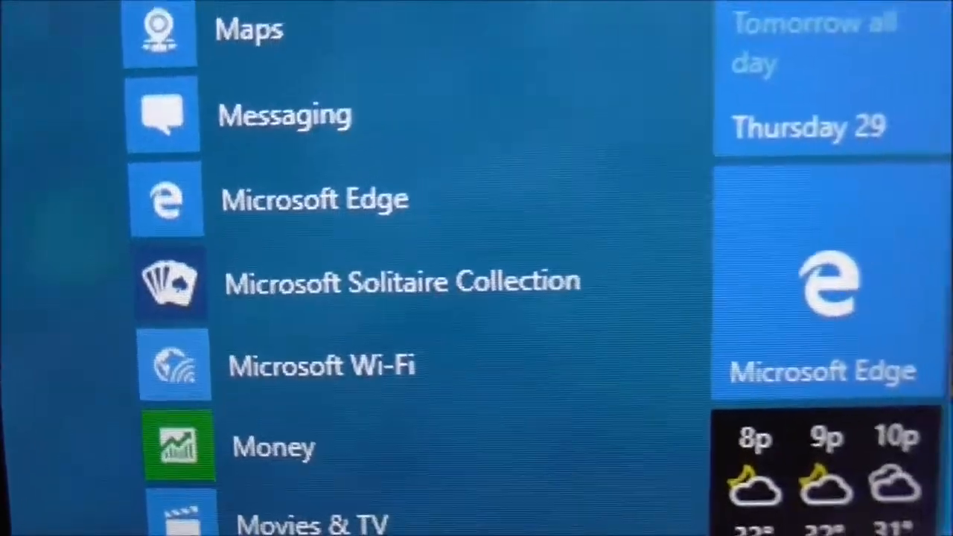
scroll(down, 3)
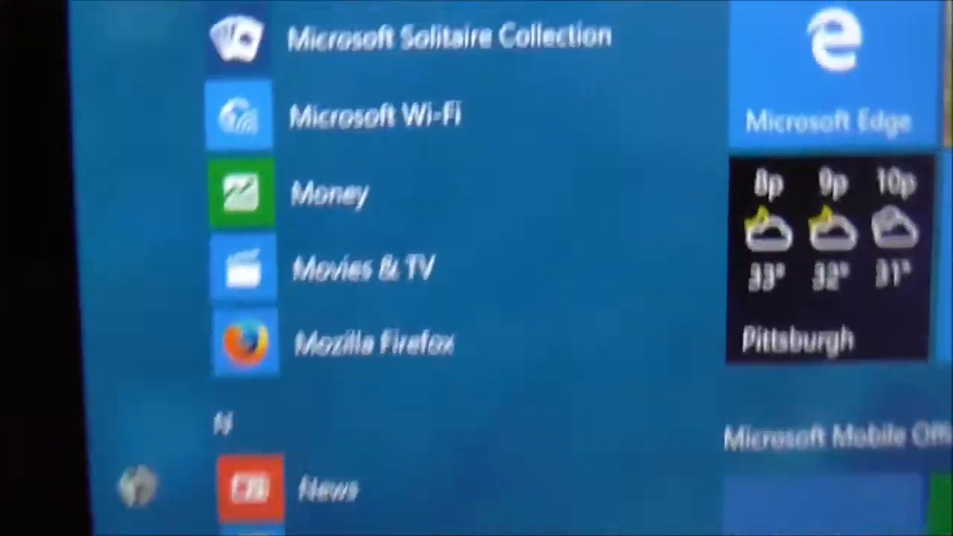
scroll(down, 3)
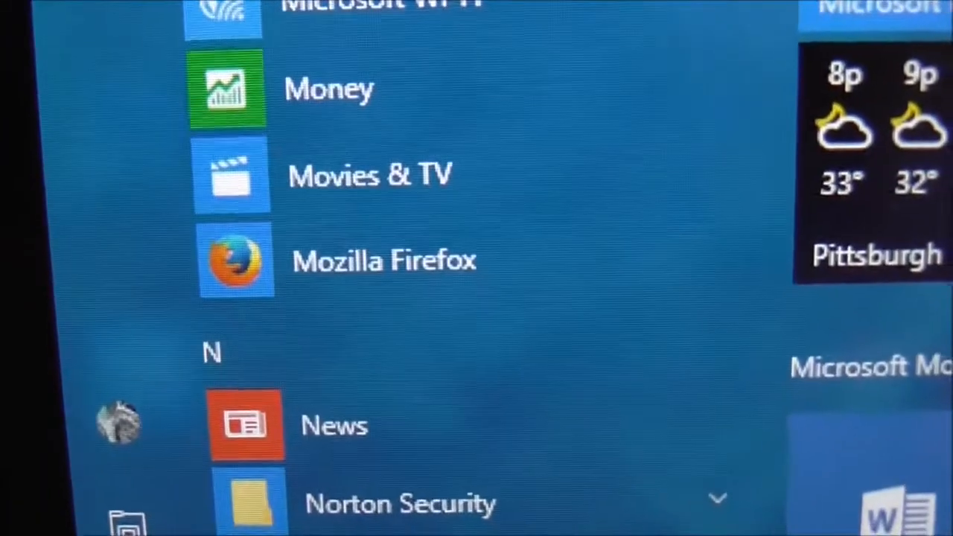
scroll(down, 3)
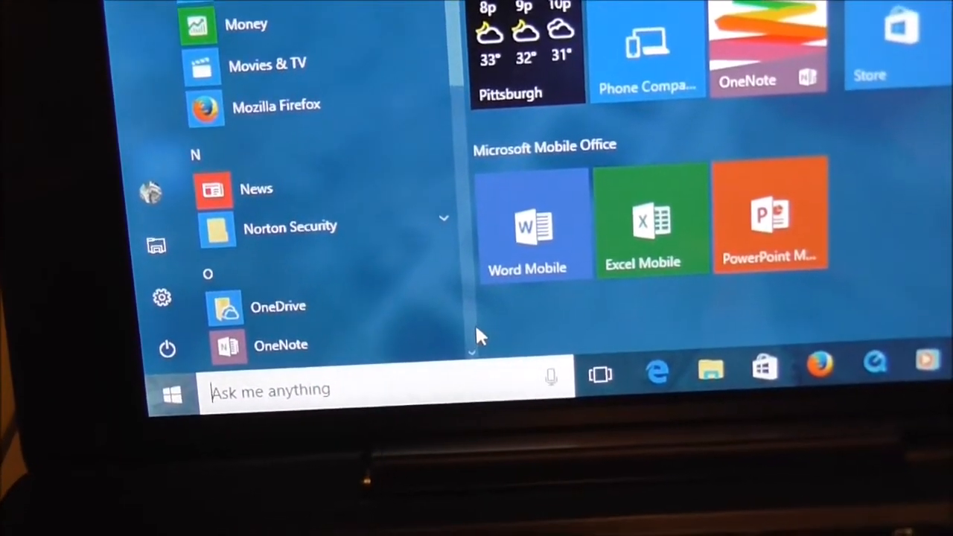
scroll(down, 3)
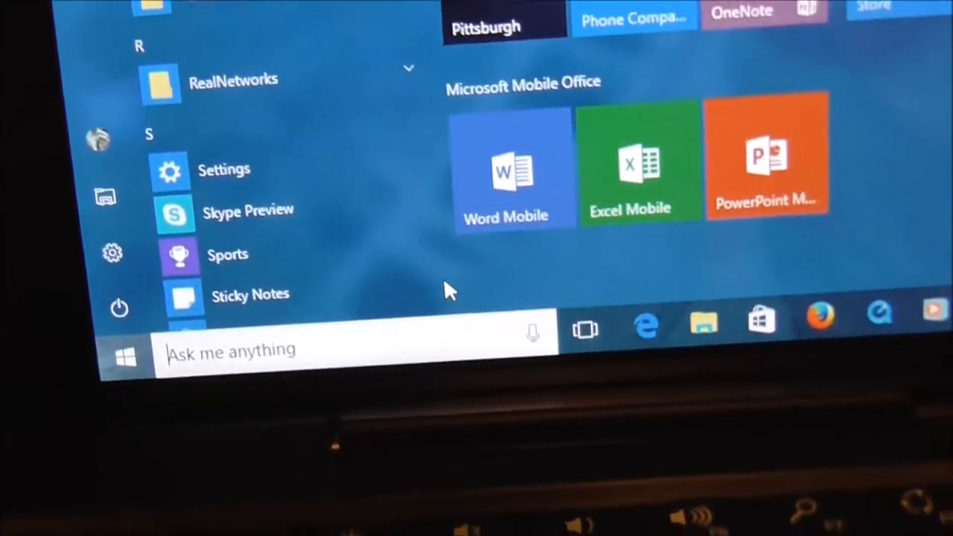
Browse Windows Accessories (Character Map, Notepad, Paint, Snipping Tool), then collapse it near Word Mobile and Xbox.
scroll(down, 3)
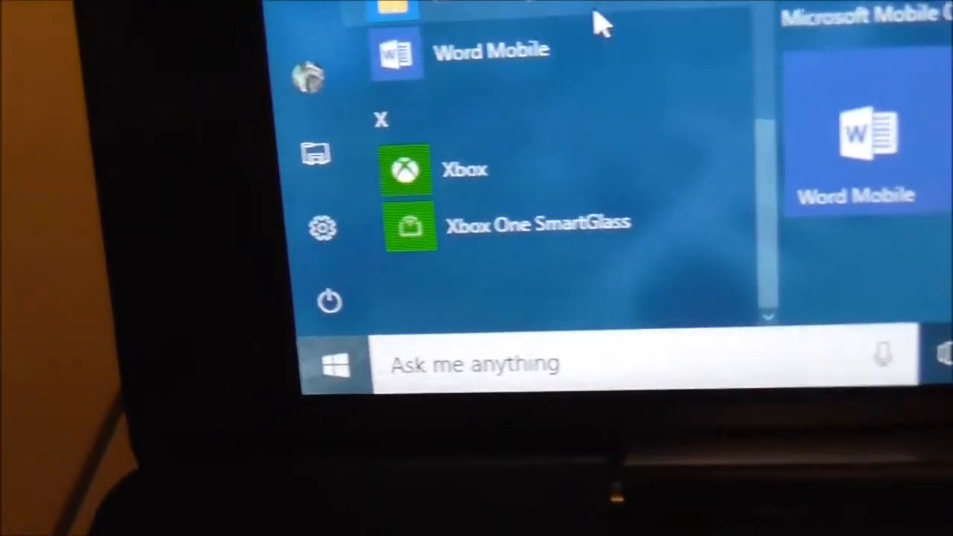
scroll(up, 3)
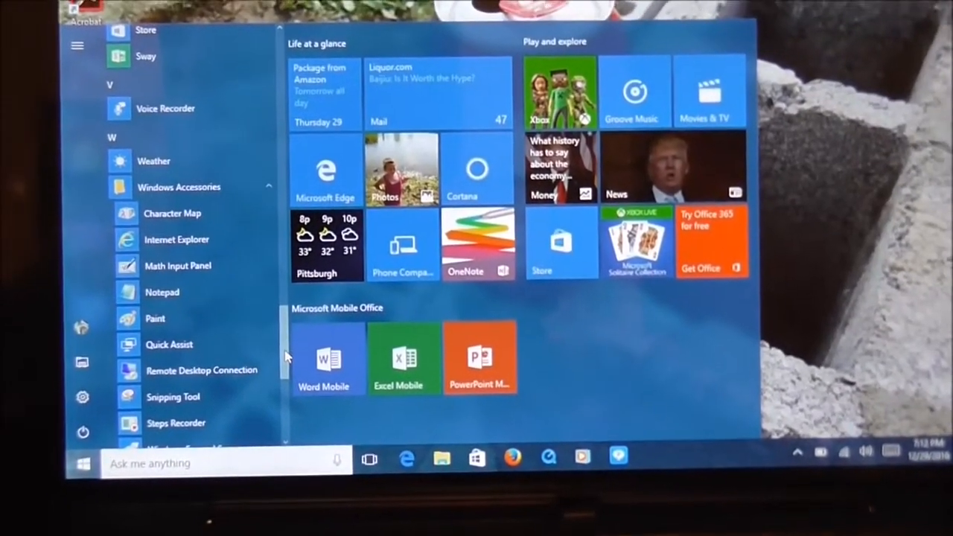
scroll(down, 3)
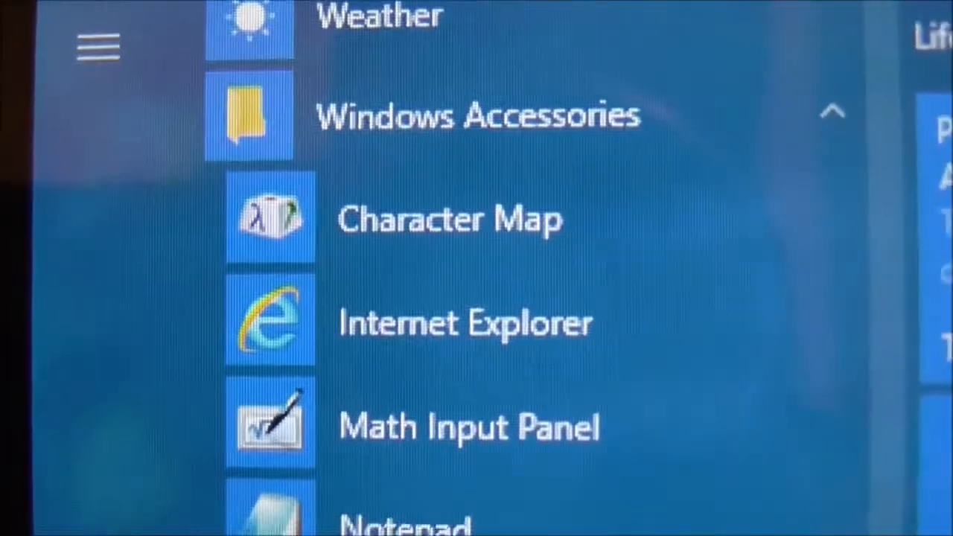
scroll(down, 3)
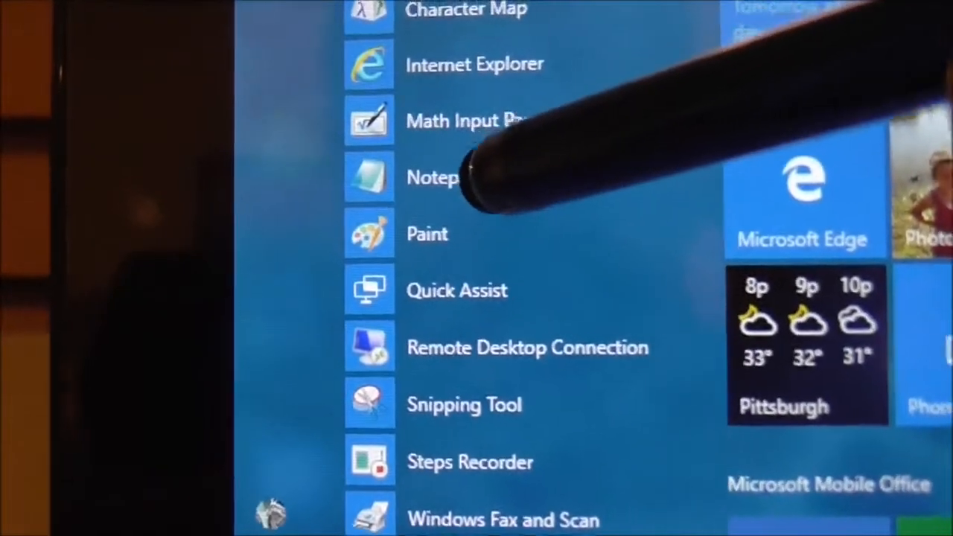
scroll(up, 3)
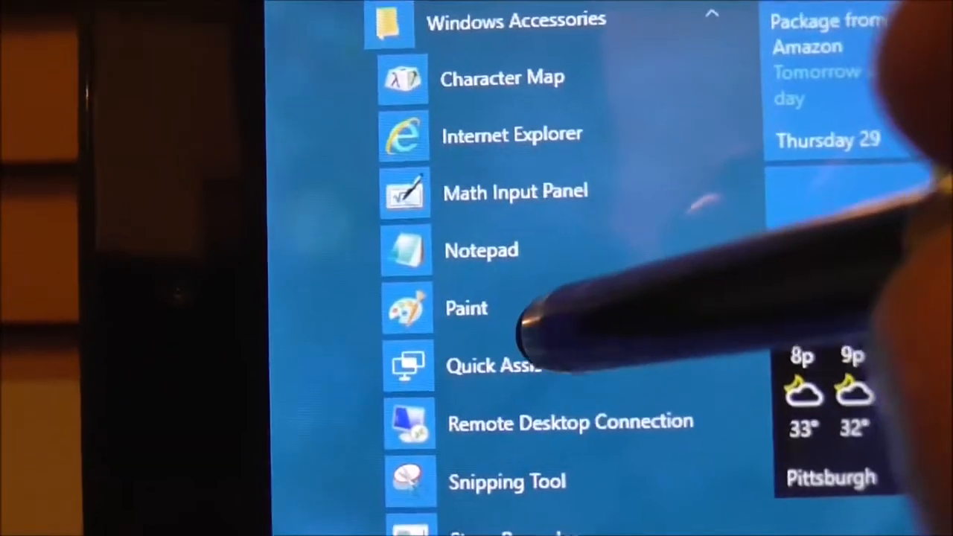
scroll(down, 3)
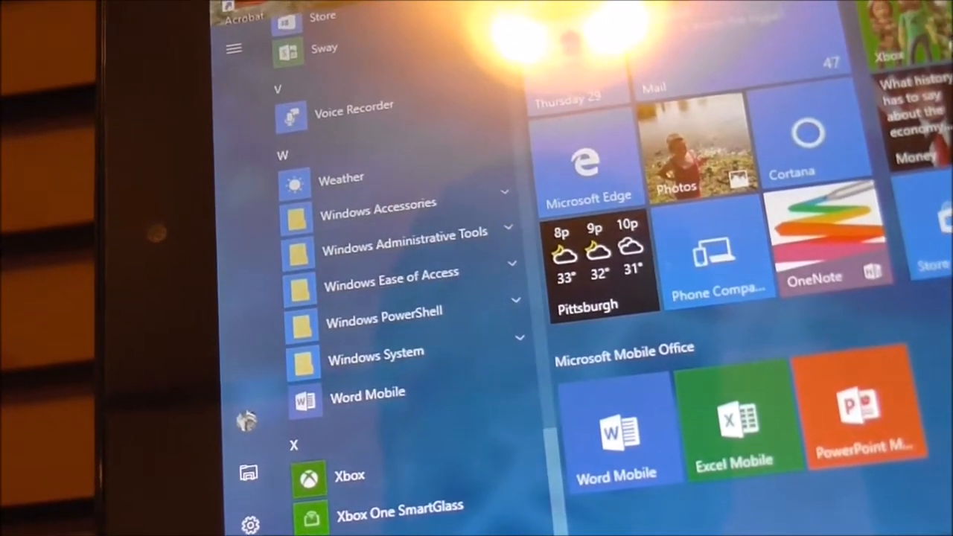
scroll(up, 3)
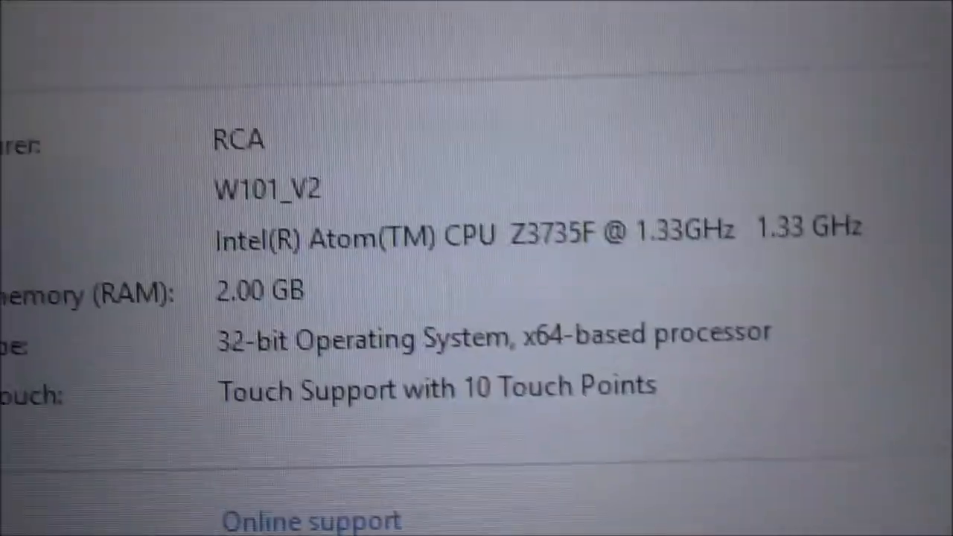
scroll(up, 3)
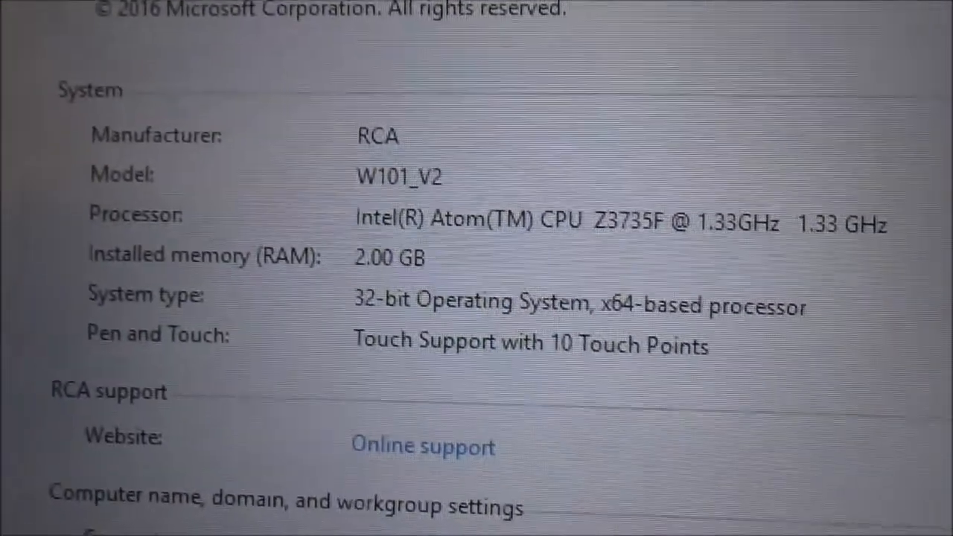
scroll(down, 3)
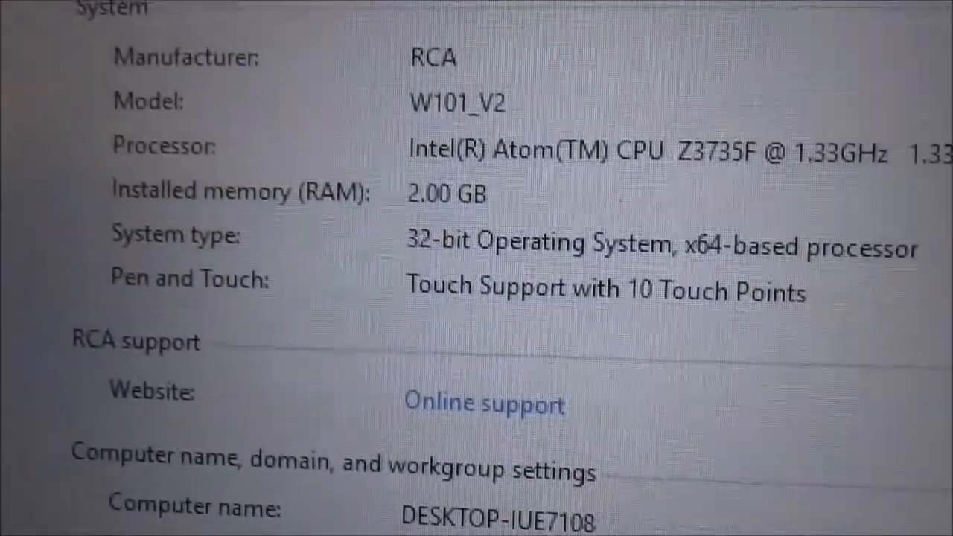
scroll(up, 3)
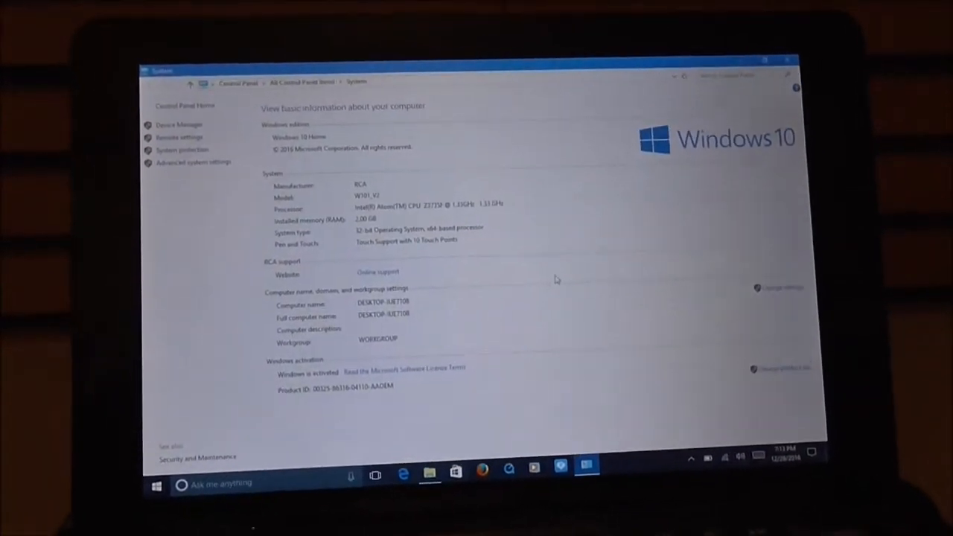
click(429, 474)
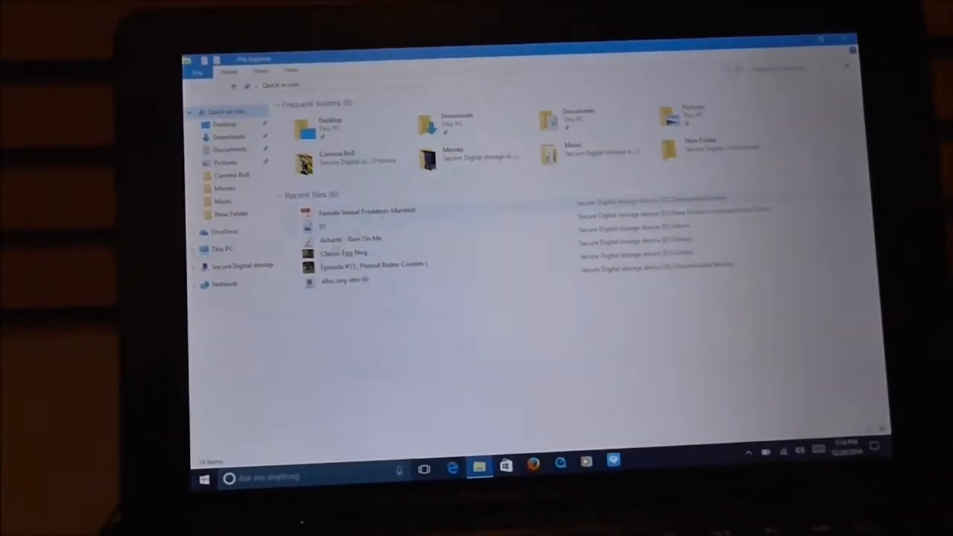
Open File Explorer from the taskbar, review Quick access folders and recent files, then close it.
click(221, 249)
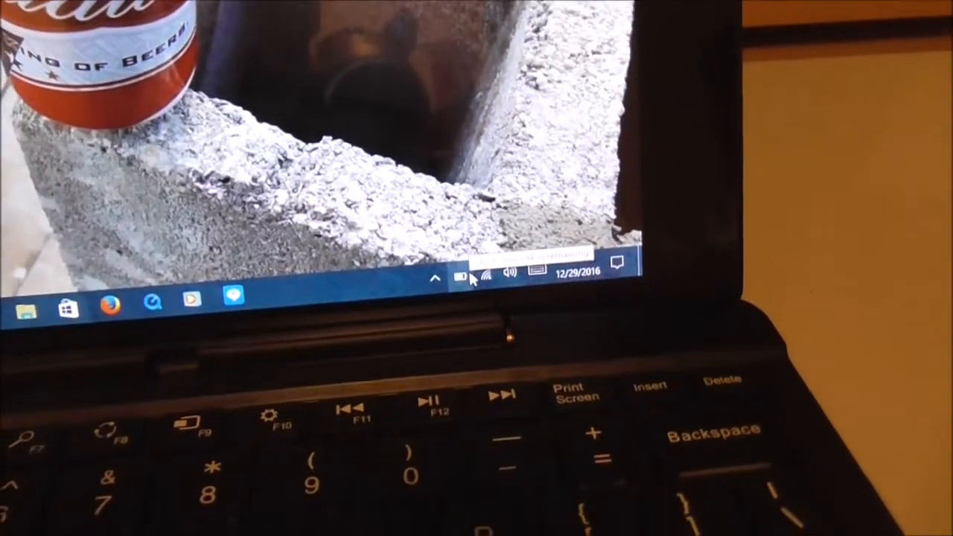
Tap the notification-area battery icon to see the remaining charge.
click(480, 273)
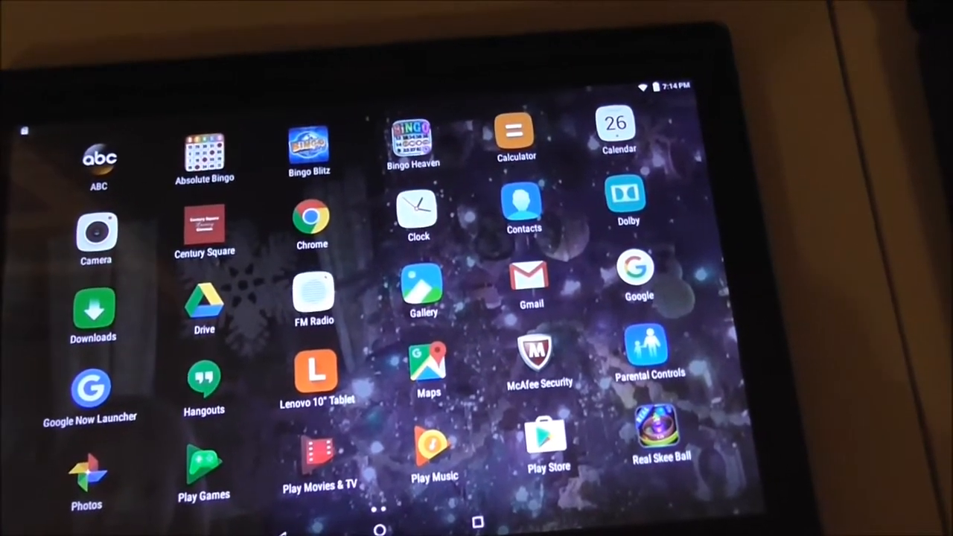
Go to the Android home screen with Calendar, Downloads, Gmail and Settings, then swipe into the app drawer.
click(378, 525)
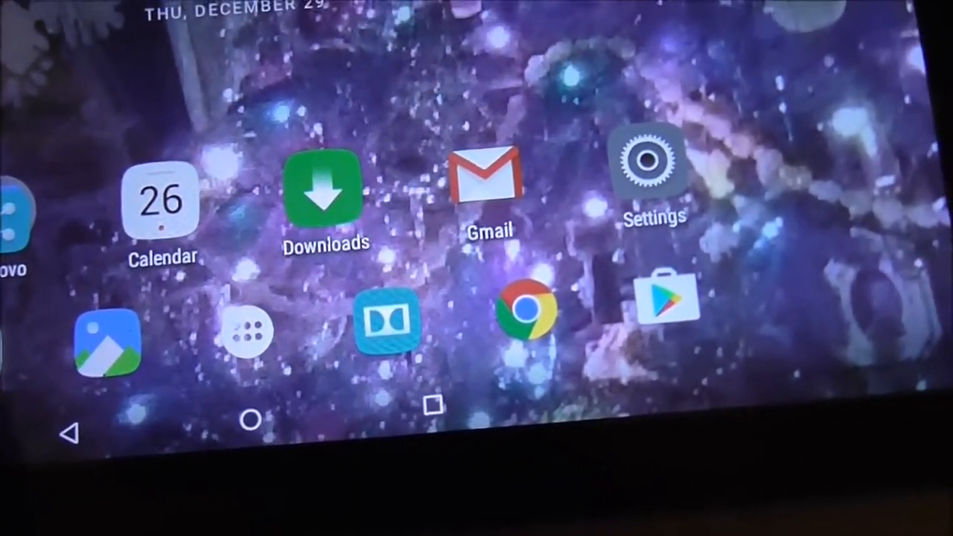
scroll(left, 3)
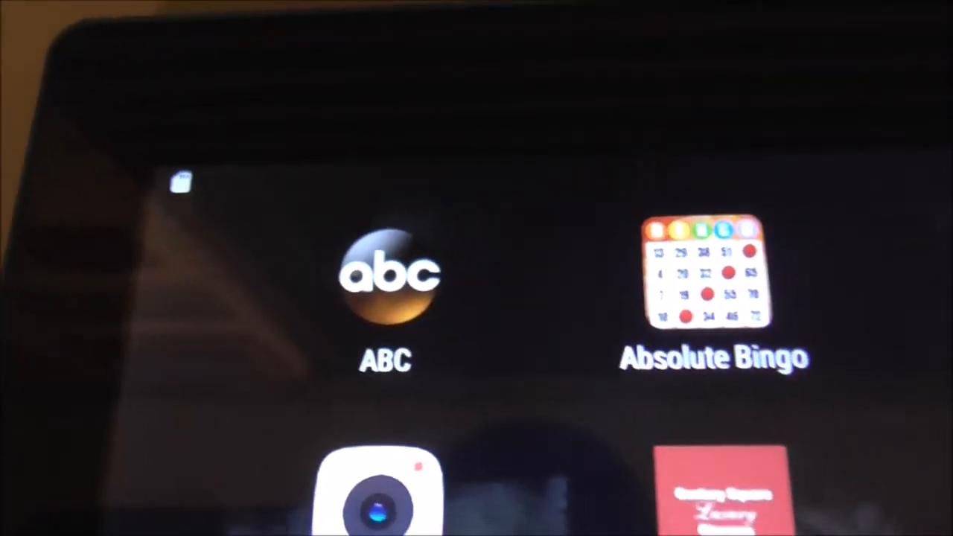
scroll(left, 3)
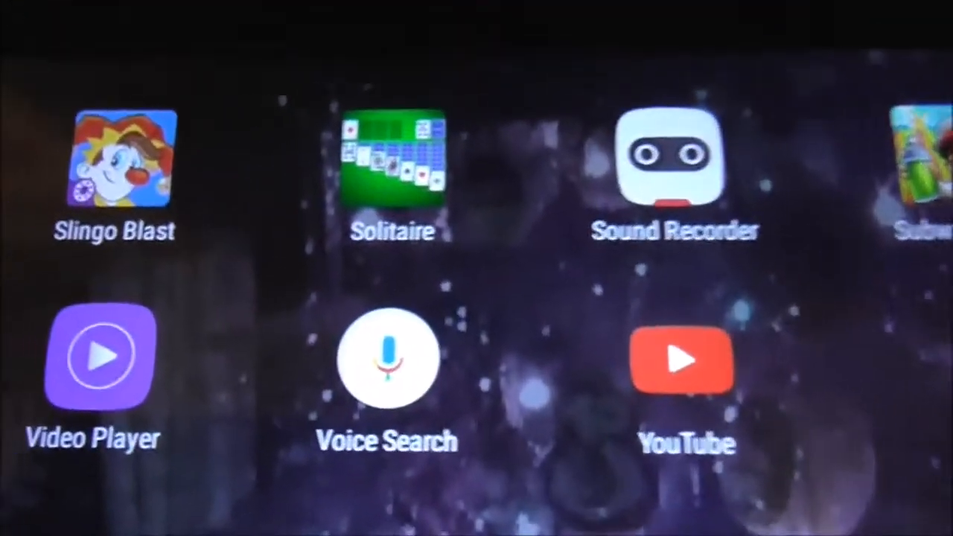
scroll(left, 3)
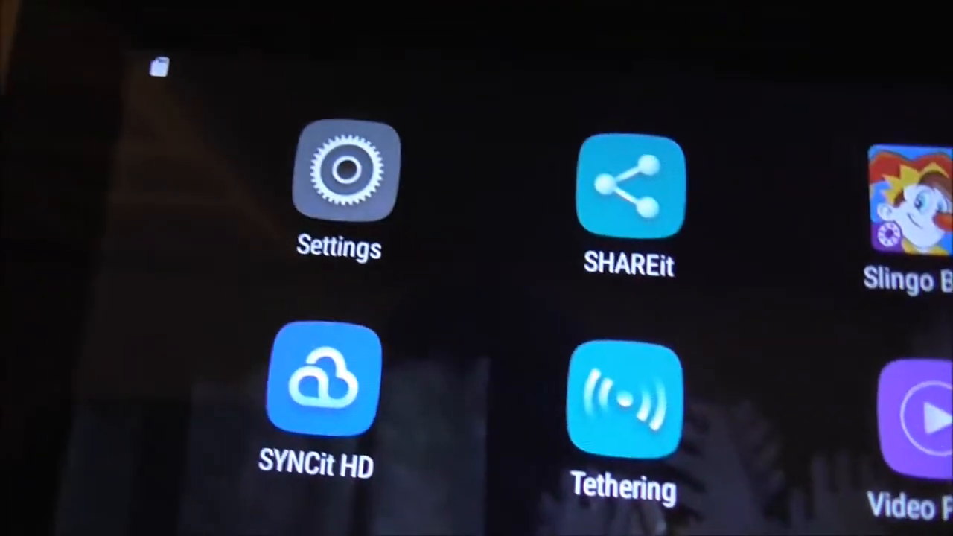